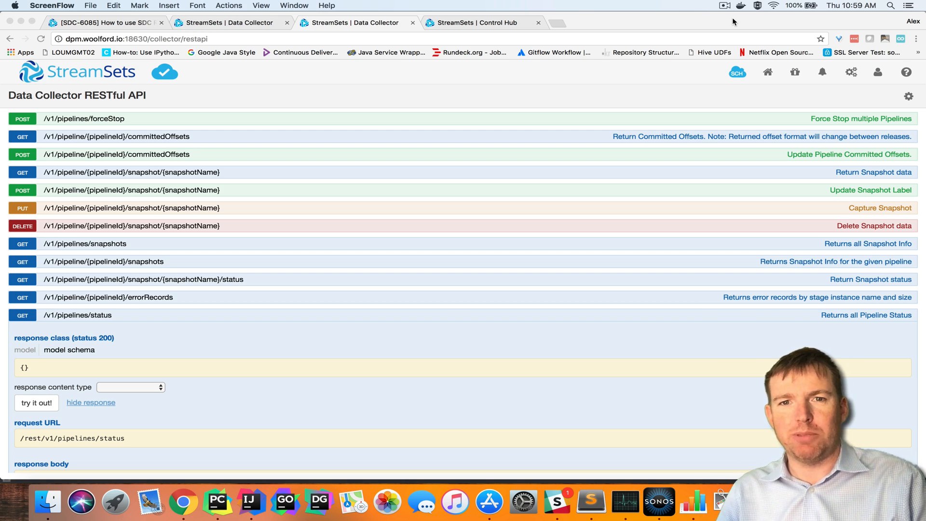
mouse_move(324, 30)
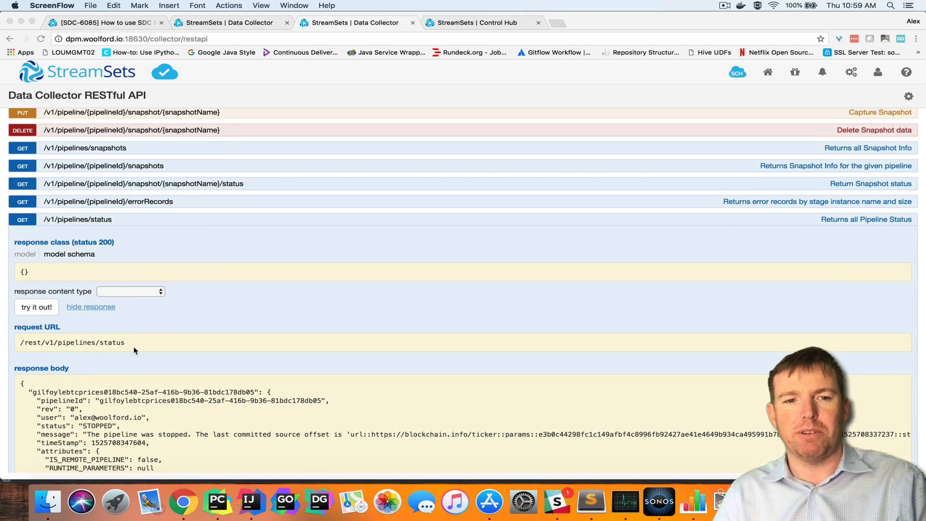
- Scroll the /pipelines/status response, switch to PyCharm and enter Presentation Mode on the script
scroll("down", 3)
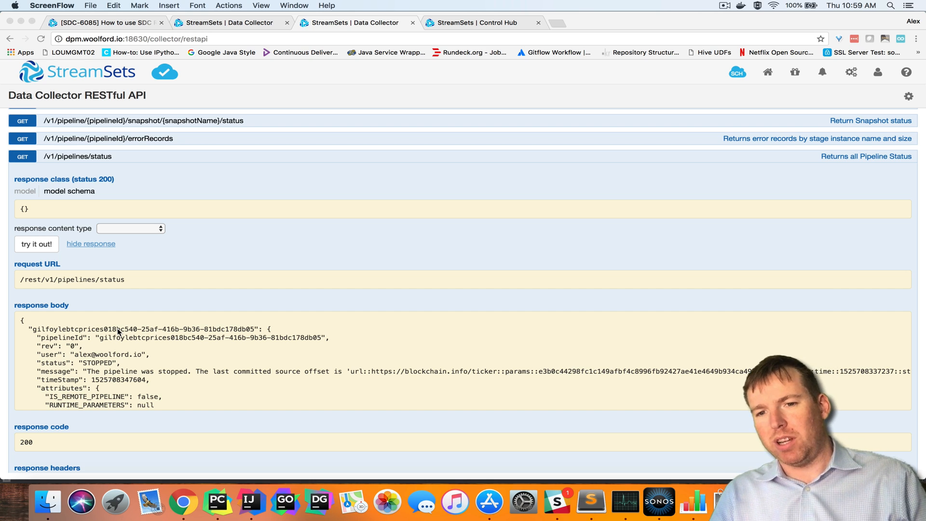
mouse_move(218, 501)
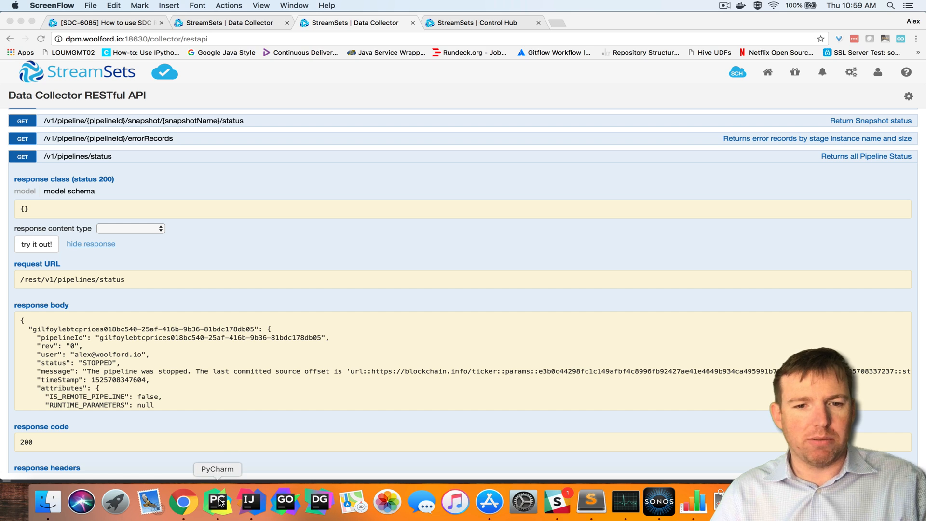
left_click(217, 500)
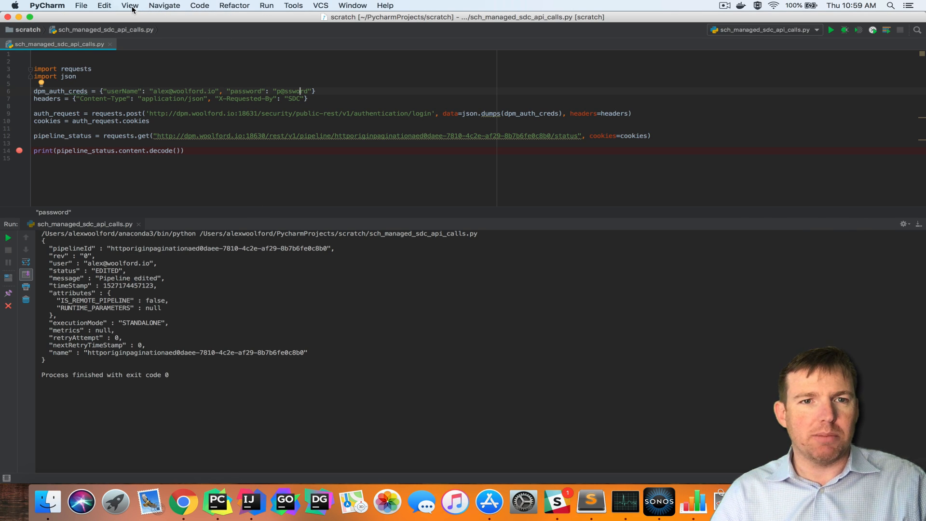
left_click(129, 5)
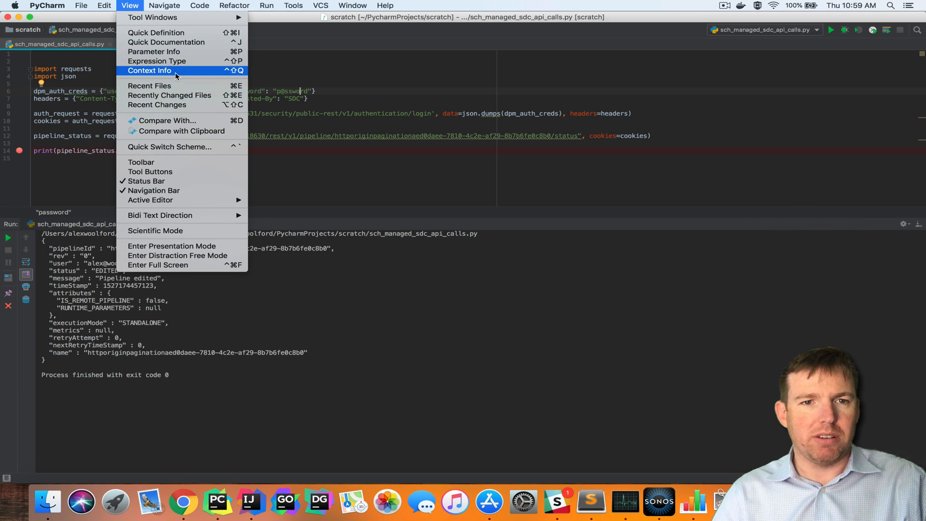
mouse_move(170, 255)
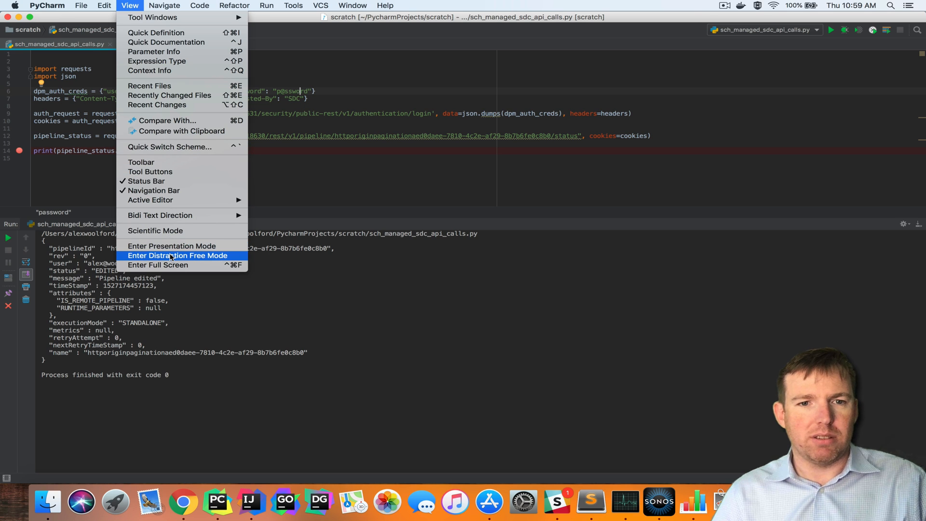
left_click(177, 255)
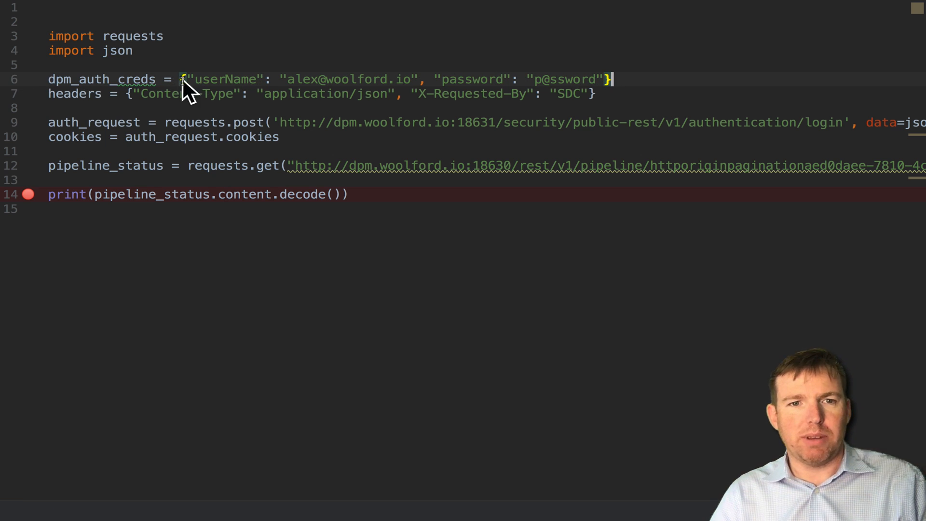
mouse_move(140, 98)
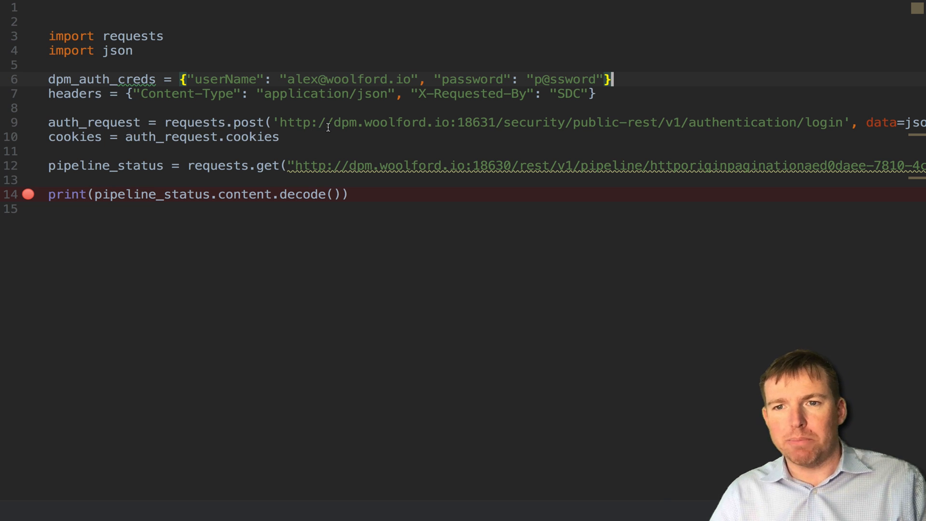
scroll("right", 3)
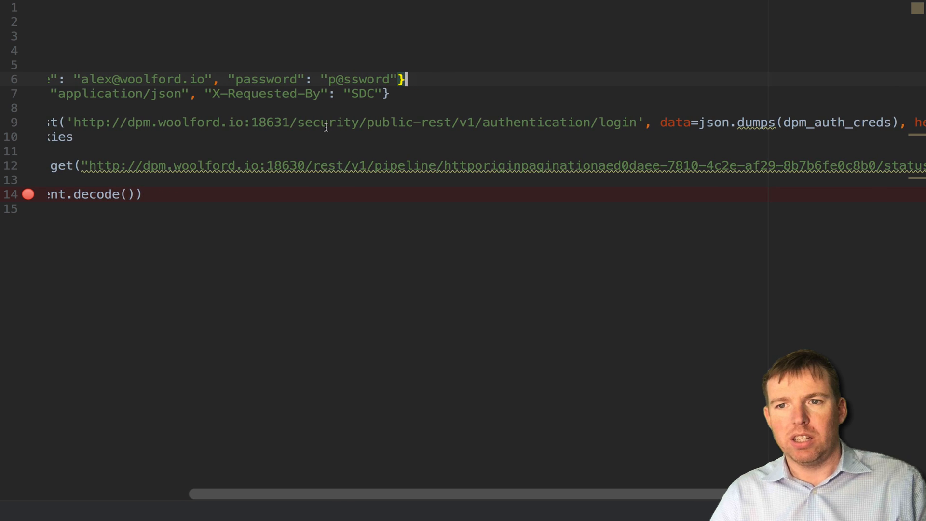
scroll("right", 3)
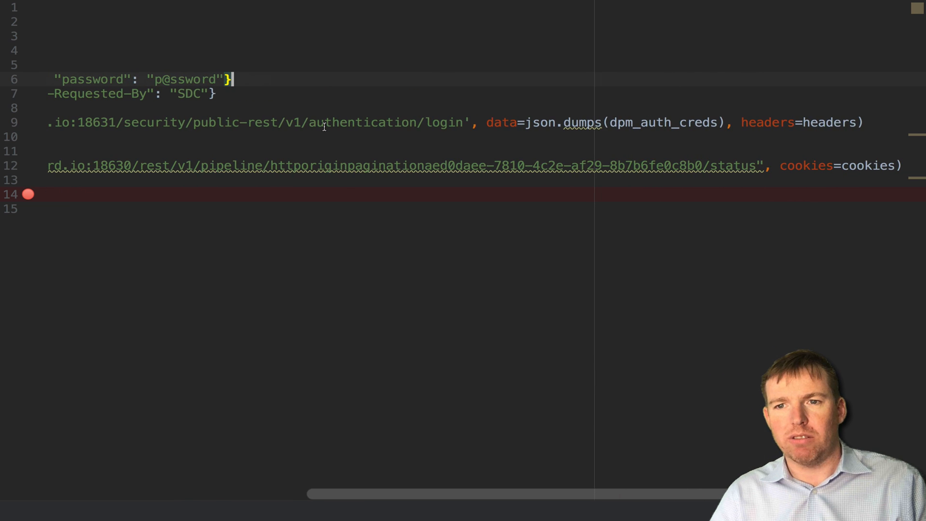
scroll("left", 3)
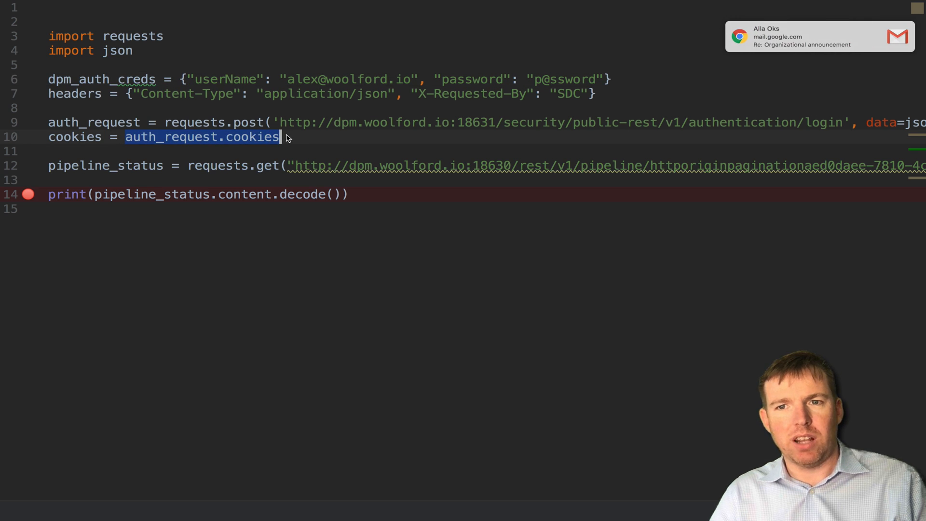
double_click(74, 136)
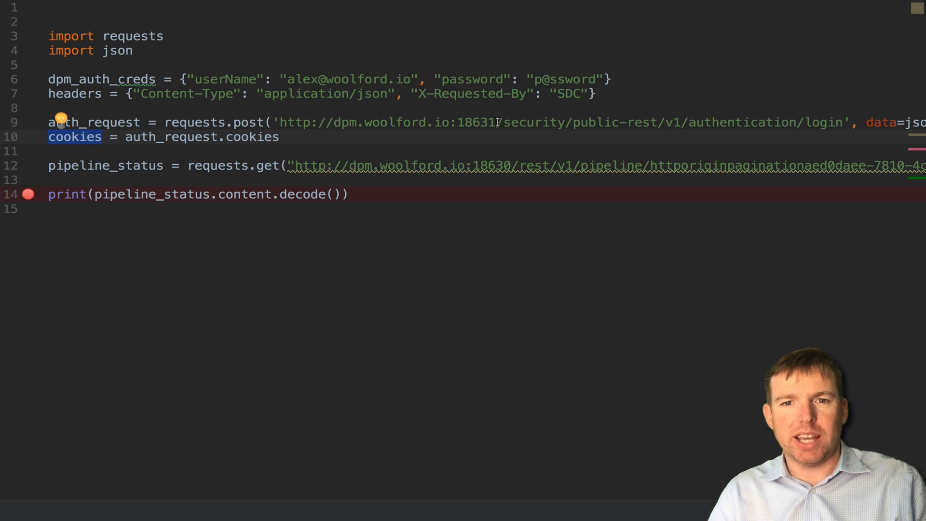
double_click(475, 123)
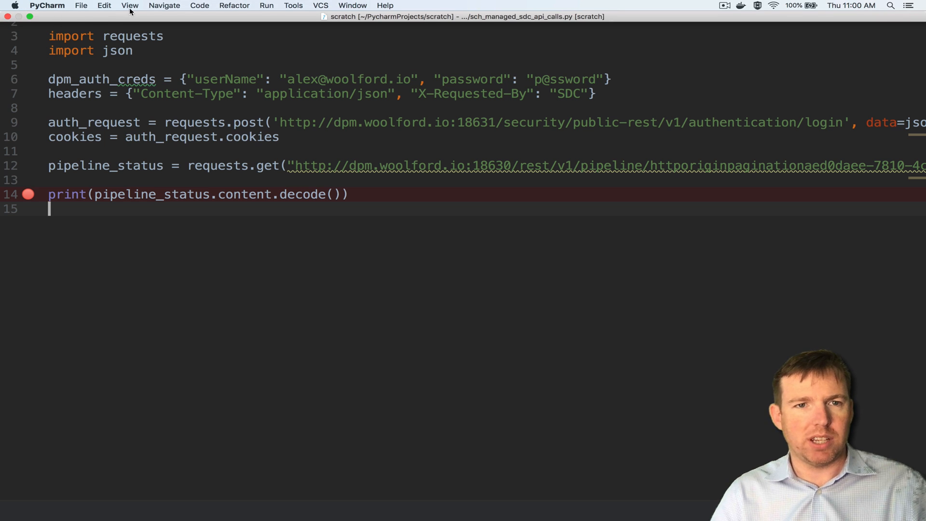
- Exit Presentation Mode and reopen the Run tool window showing the script's output
left_click(129, 5)
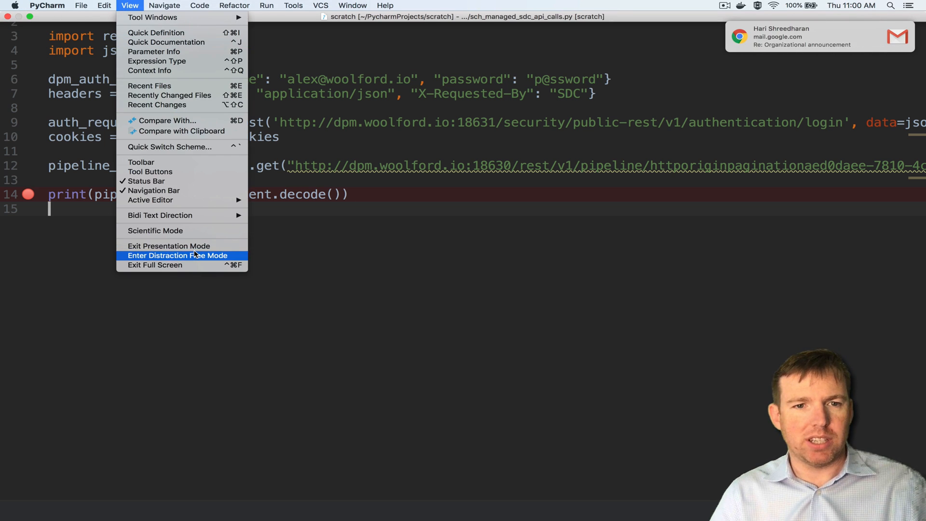
left_click(167, 246)
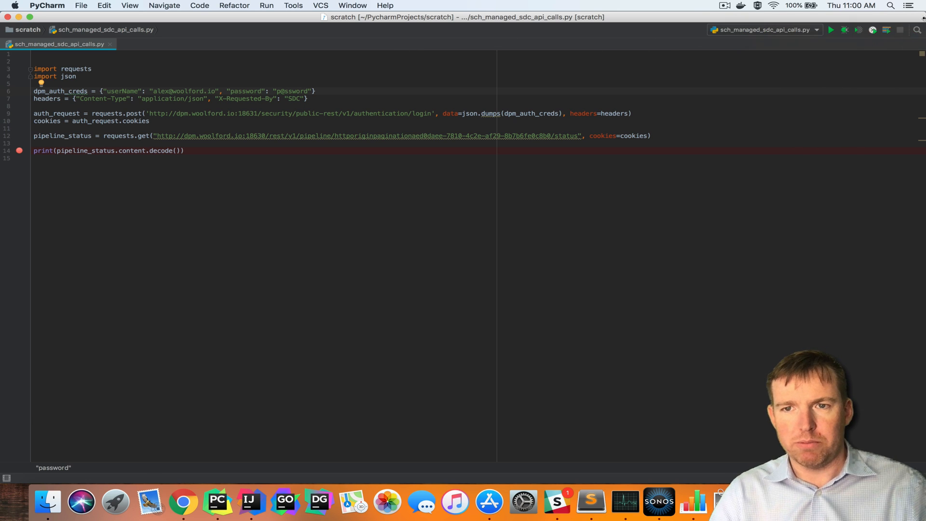
left_click(846, 30)
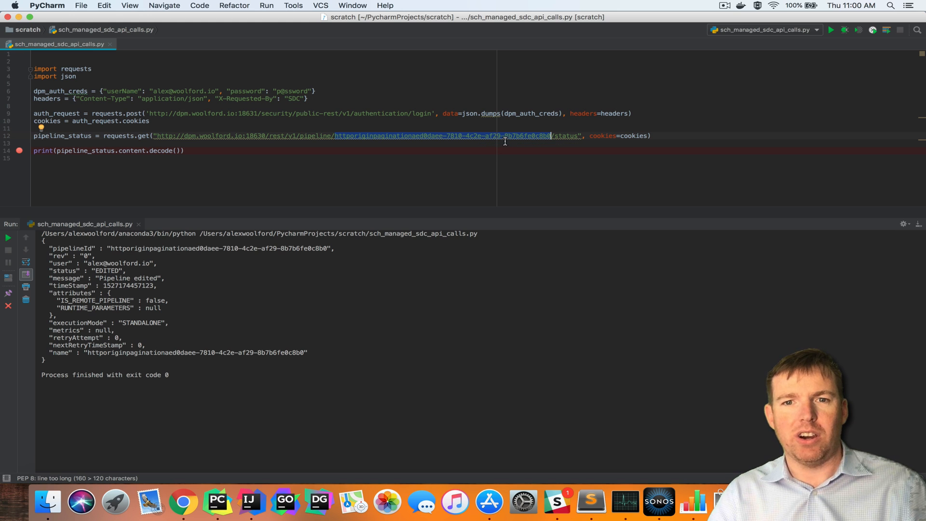
mouse_move(505, 139)
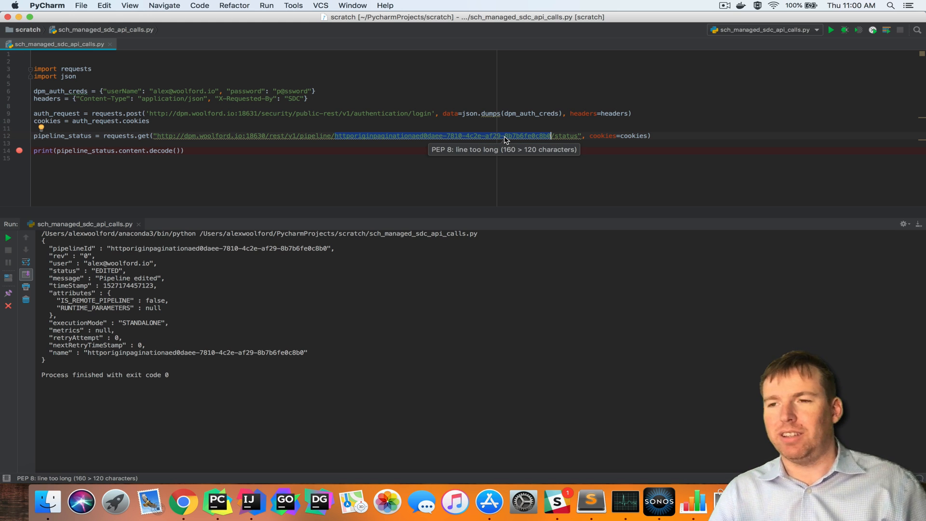